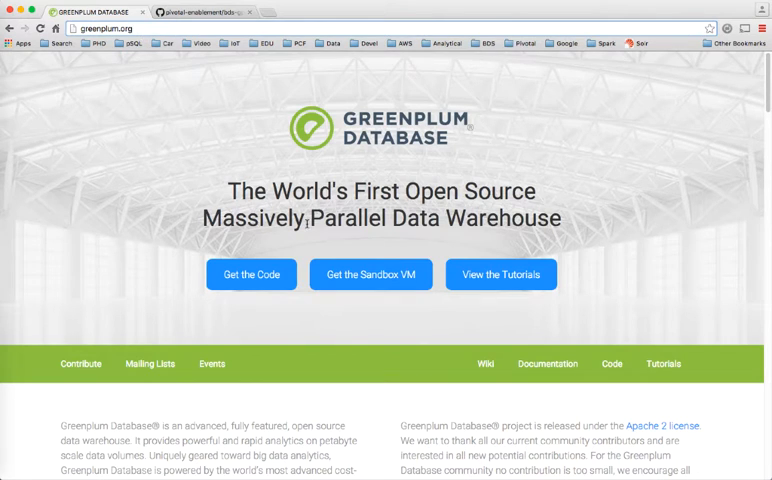
# Follow greenplum.org's Get the Sandbox VM link and sign in to Pivotal Network with saved credentials.
pyautogui.click(370, 274)
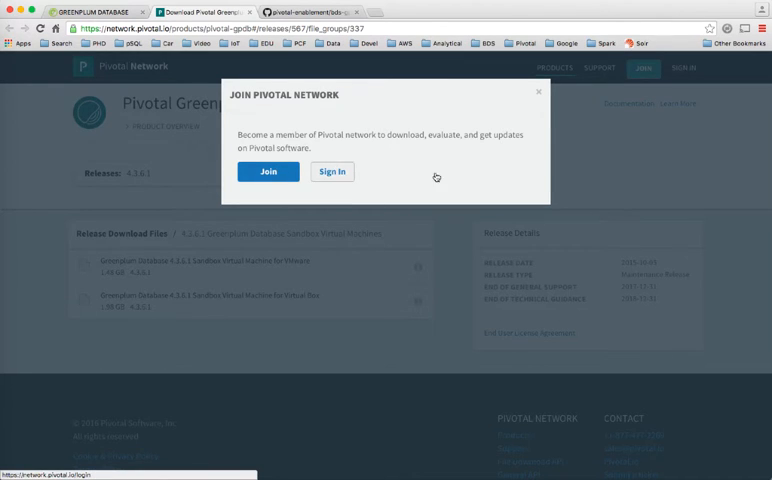
pyautogui.click(332, 171)
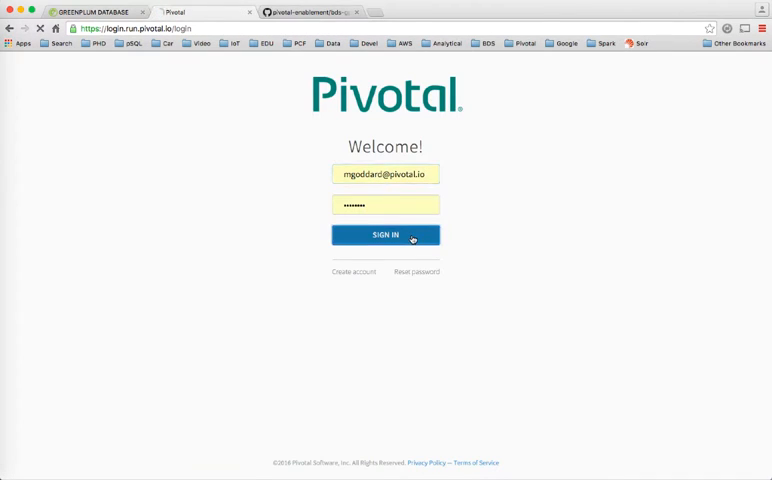
pyautogui.click(386, 234)
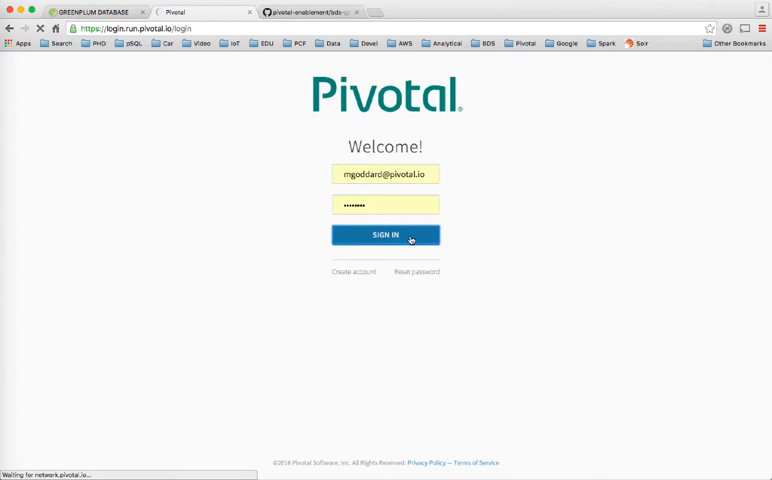
pyautogui.click(386, 234)
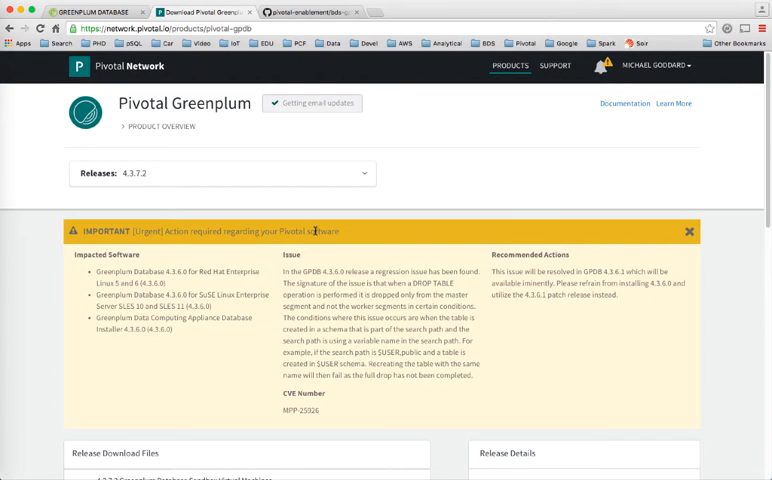
# Download the 4.3.7.2 Greenplum Database Sandbox Virtual Machine for VMware.
pyautogui.scroll(-3)
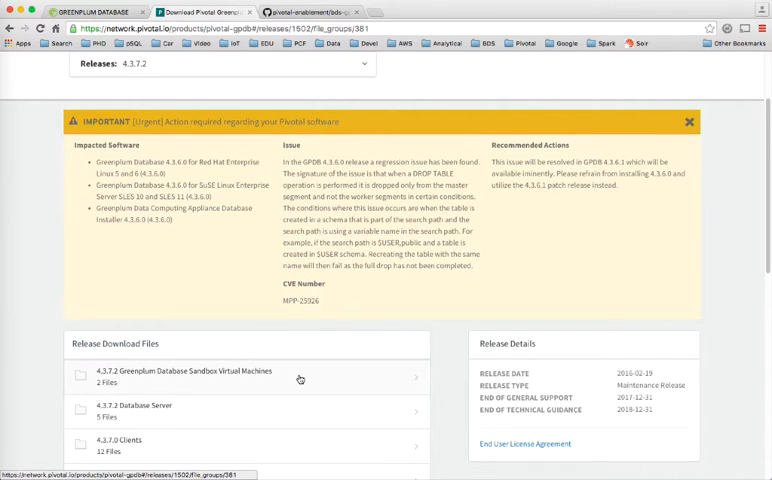
pyautogui.click(250, 376)
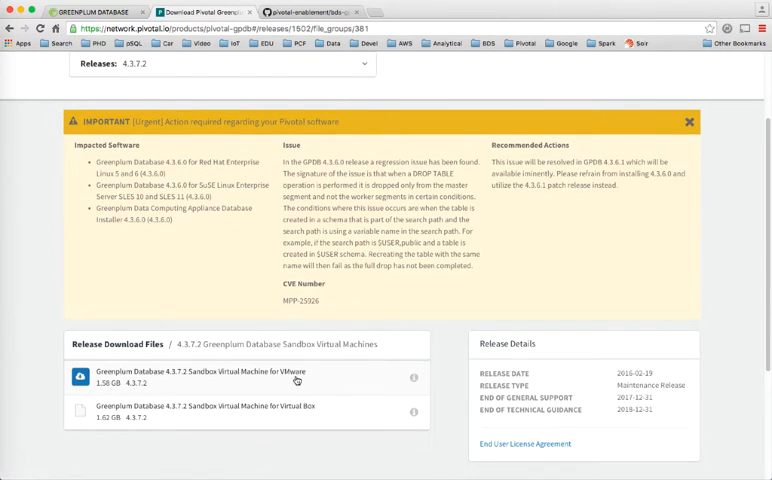
pyautogui.moveTo(295, 380)
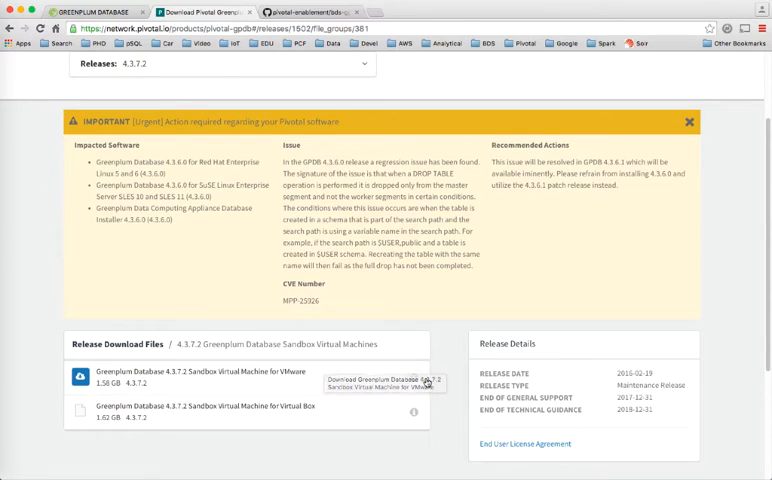
pyautogui.click(210, 375)
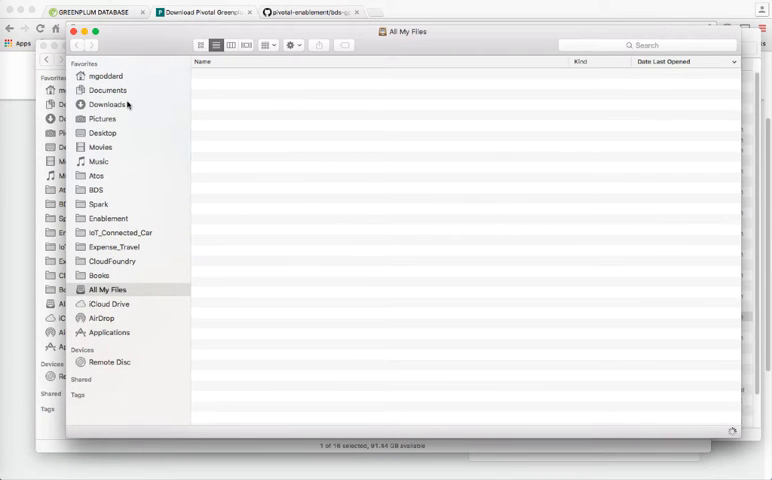
# Extract the PivotalGPDB-Sandbox zip in Downloads and open its .vmx in VMware Fusion.
pyautogui.click(106, 104)
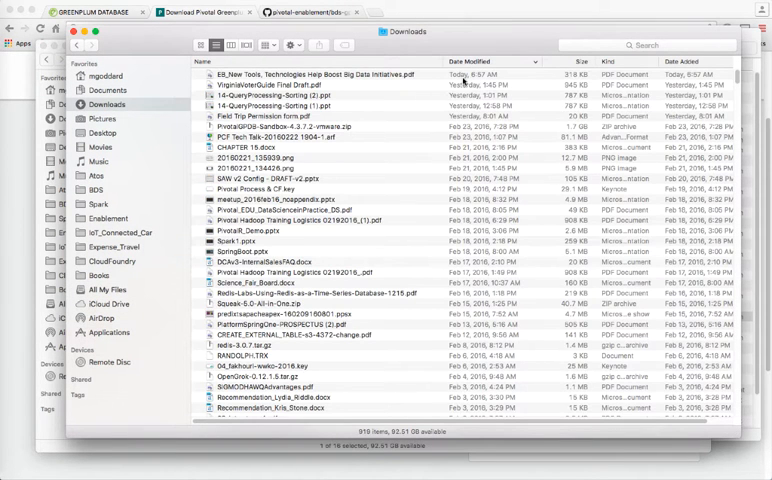
pyautogui.moveTo(397, 99)
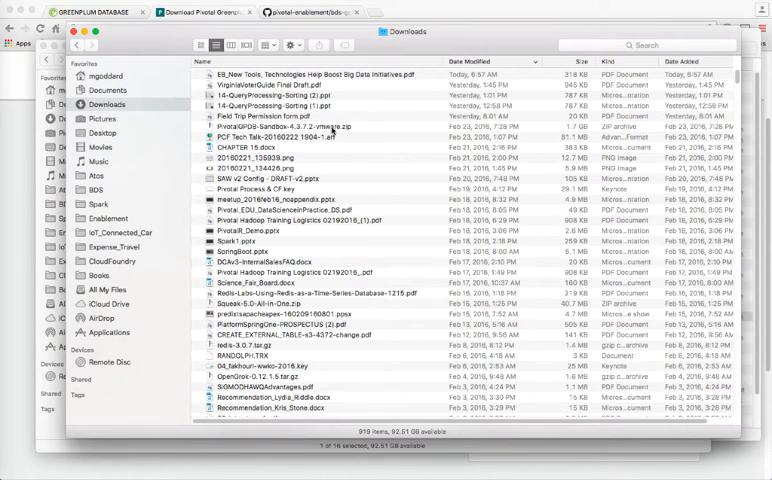
pyautogui.doubleClick(280, 126)
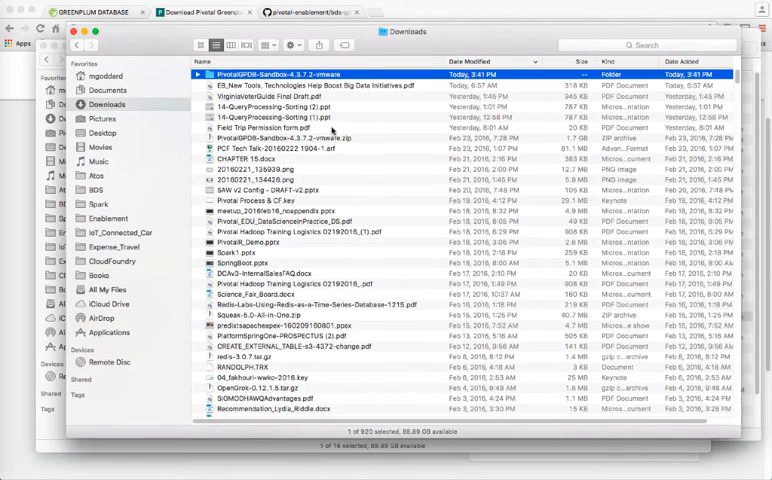
pyautogui.moveTo(333, 133)
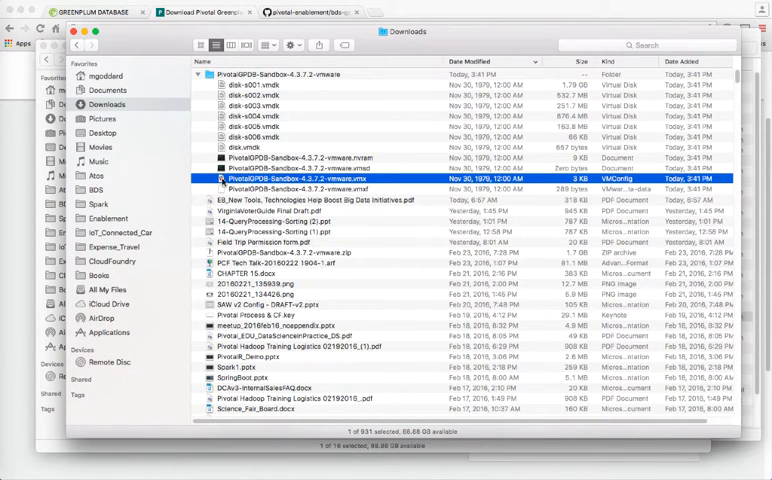
pyautogui.doubleClick(290, 179)
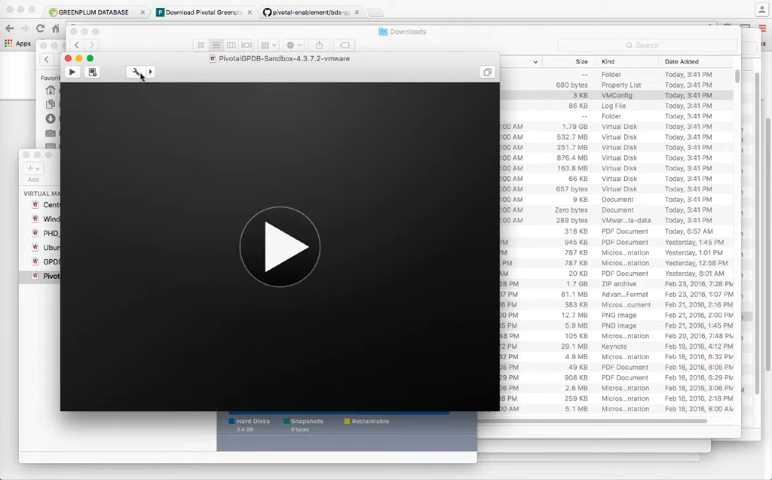
# Set the sandbox VM memory to 2048 MB, enable network sharing, and close Settings.
pyautogui.click(133, 71)
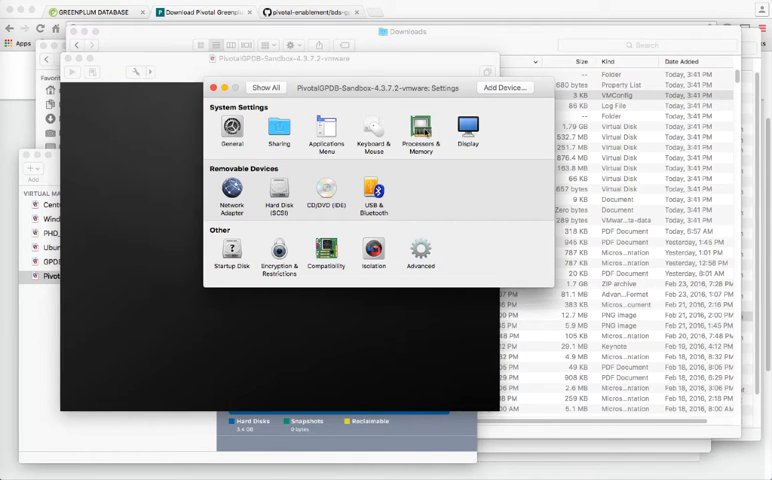
pyautogui.click(419, 132)
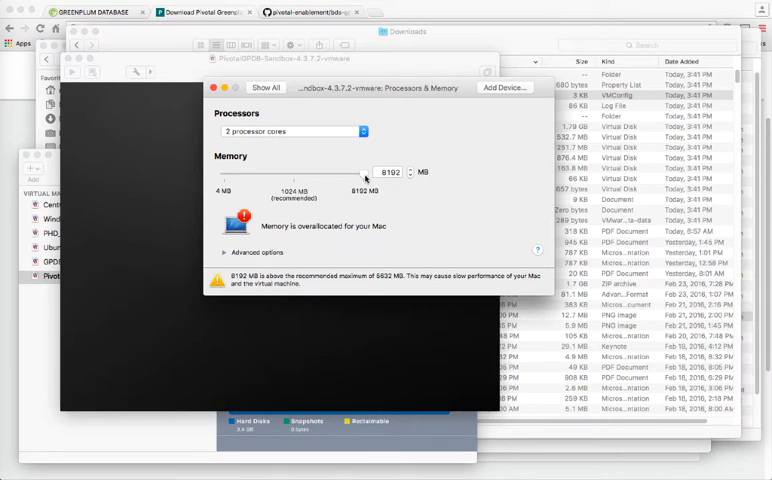
pyautogui.moveTo(360, 172); pyautogui.dragTo(323, 172)
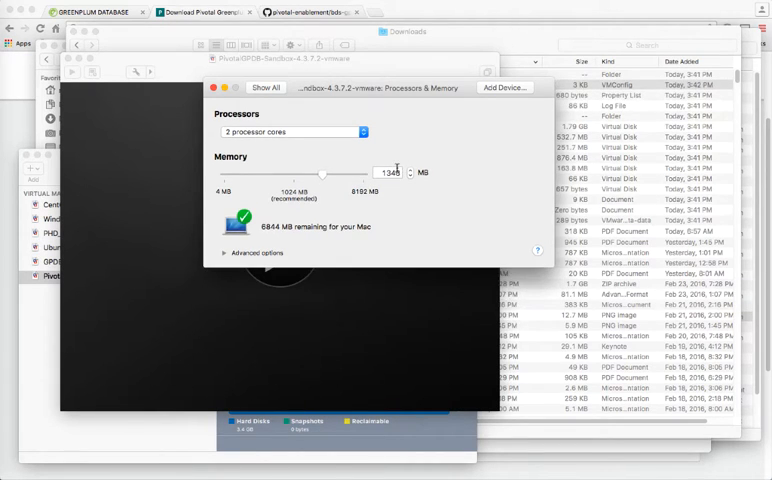
pyautogui.click(408, 168)
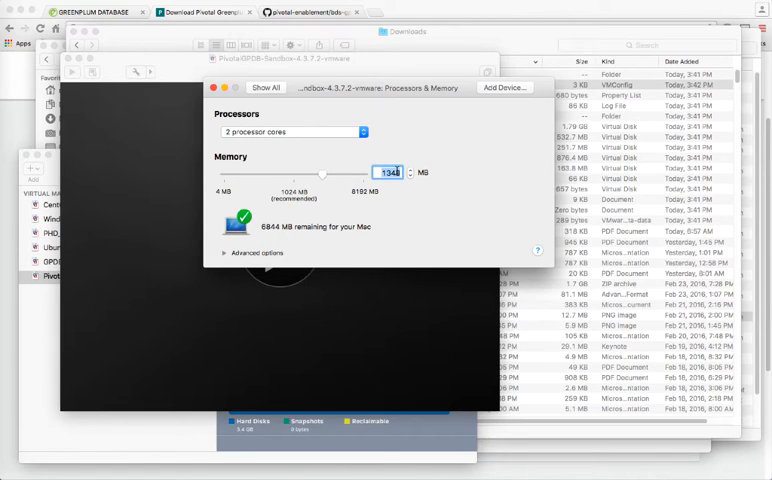
pyautogui.write('2048')
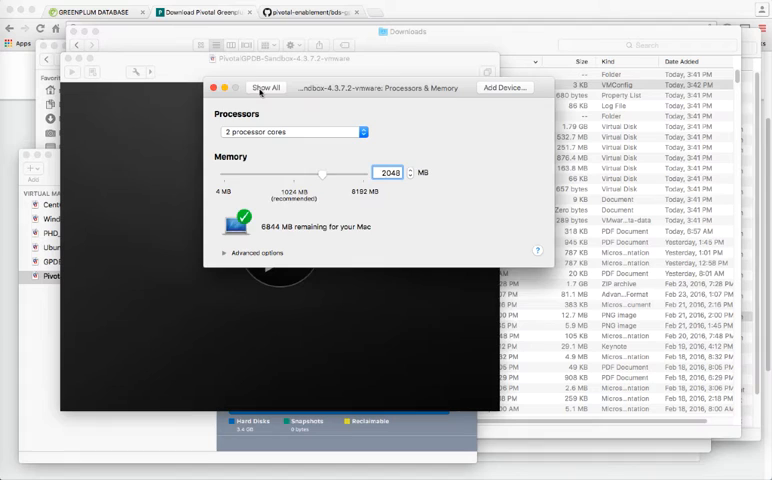
pyautogui.click(264, 88)
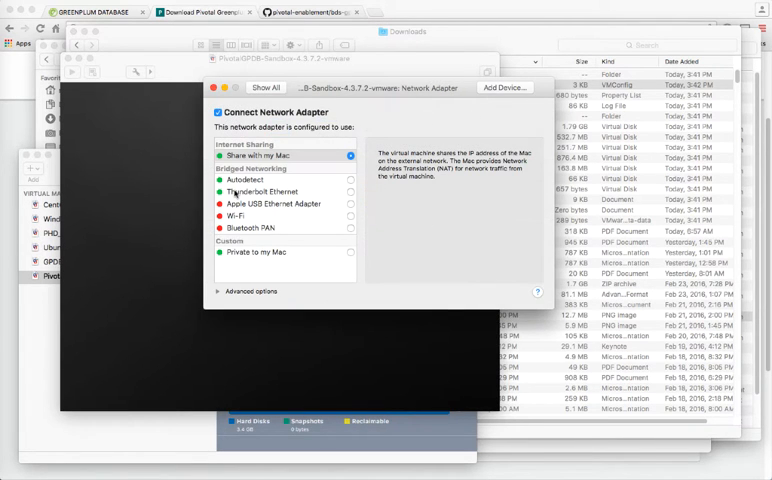
pyautogui.moveTo(313, 205)
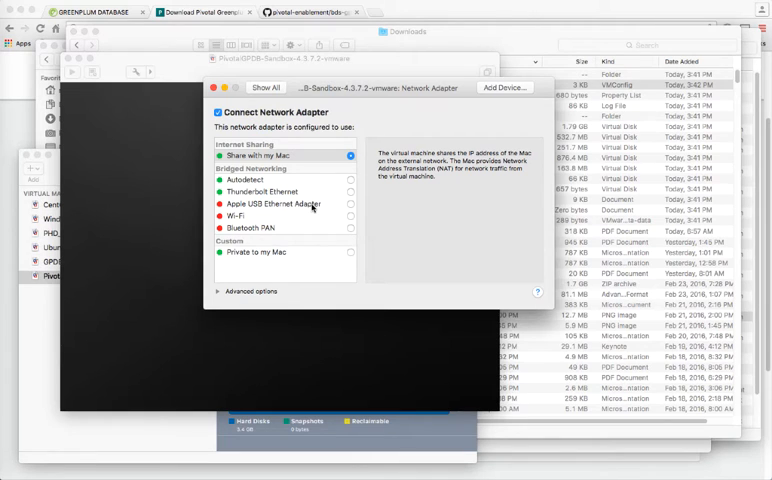
pyautogui.moveTo(270, 97)
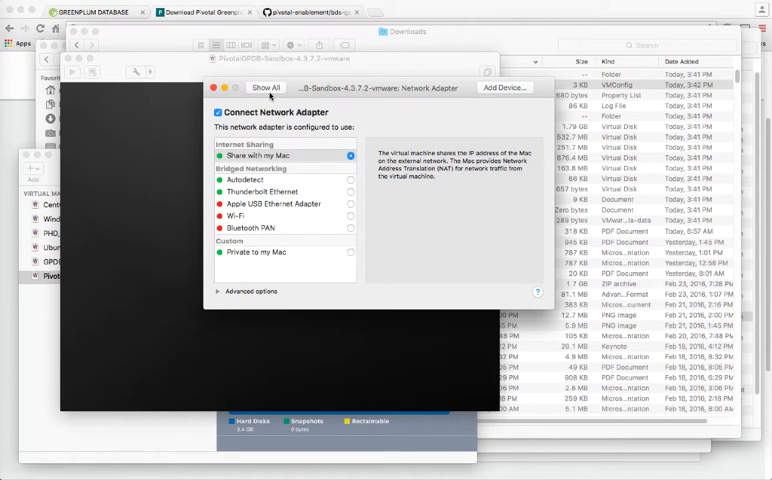
pyautogui.click(265, 88)
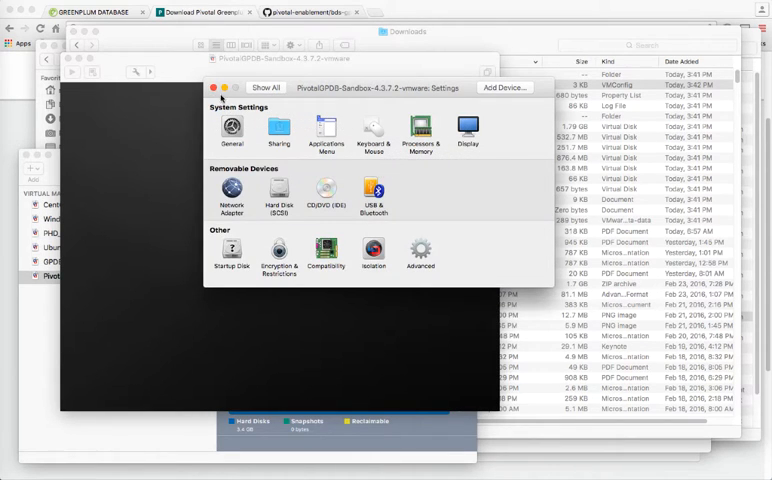
pyautogui.click(210, 88)
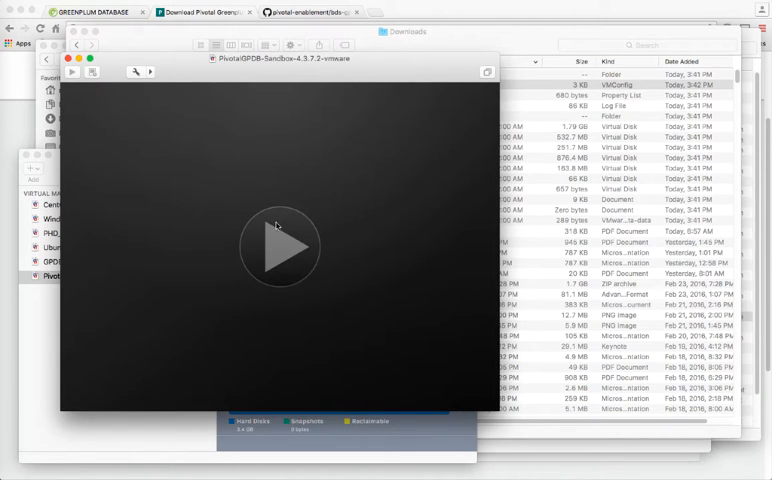
# Power on the Greenplum sandbox VM and wait for its login prompt.
pyautogui.click(280, 247)
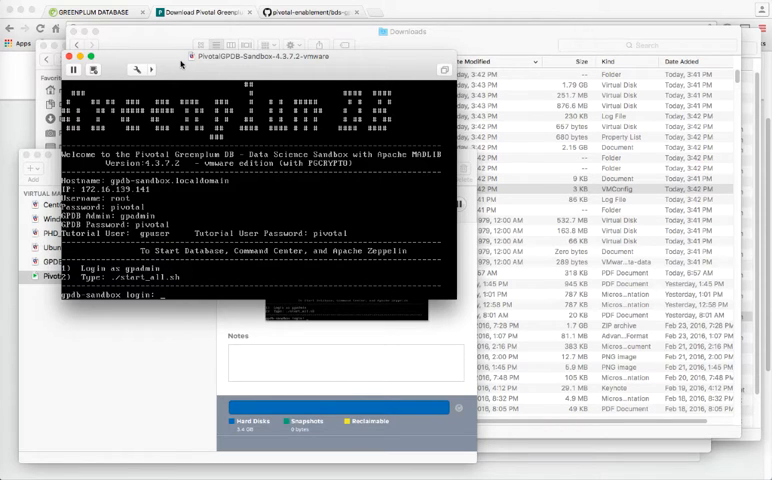
pyautogui.moveTo(156, 198)
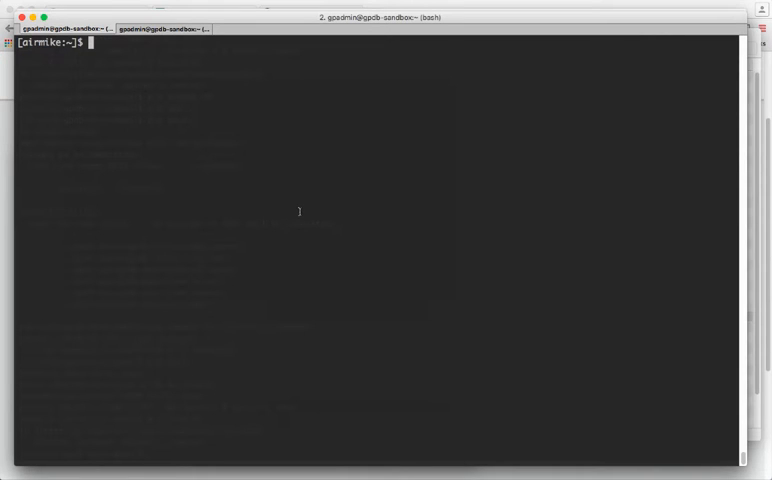
# Update the sandbox IP address in /etc/hosts using sudo vim.
pyautogui.write('sudo vim')
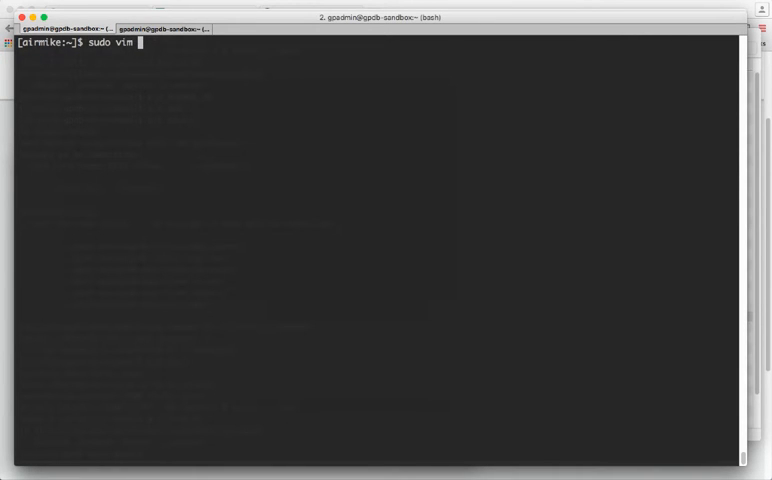
pyautogui.write('etc')
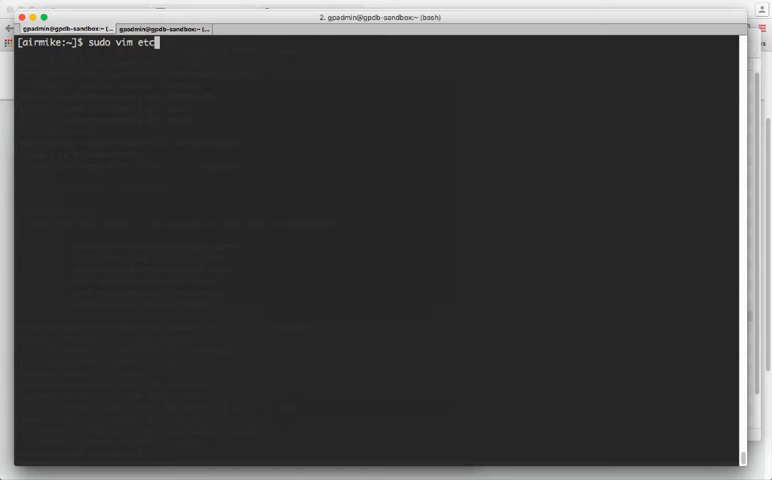
pyautogui.write('/hosts')
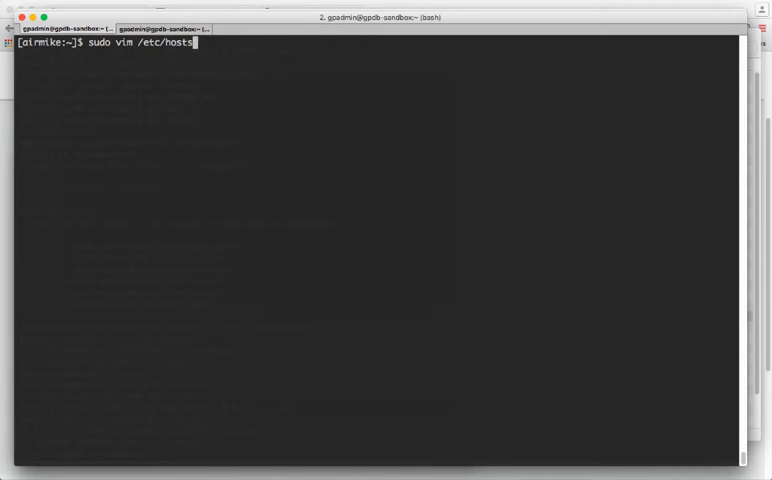
pyautogui.press('enter')
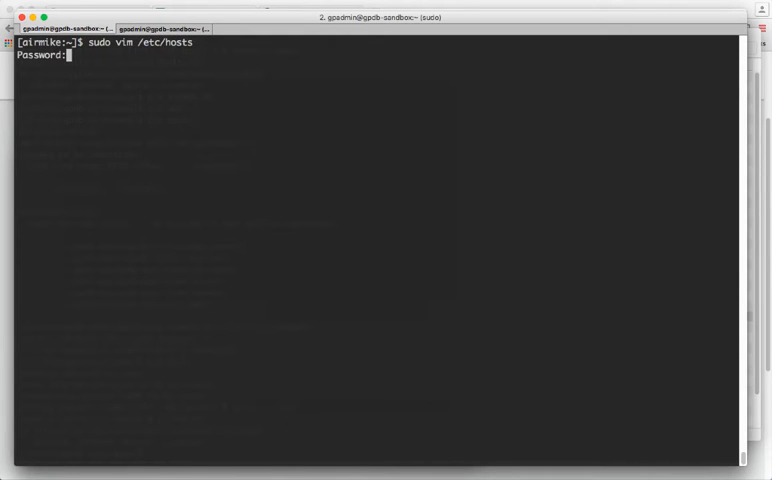
pyautogui.press('Return')
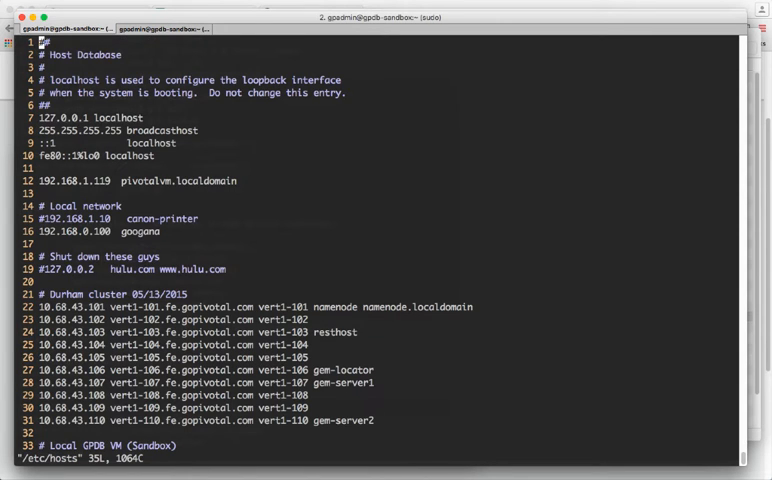
pyautogui.write('/sandb')
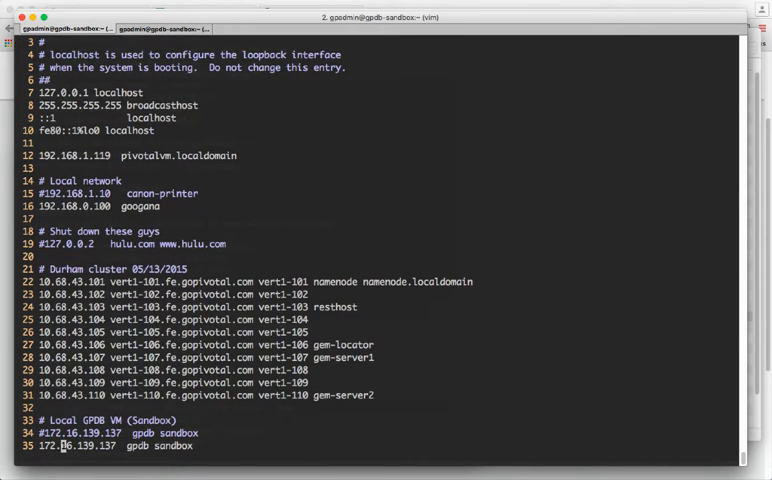
pyautogui.press('i')
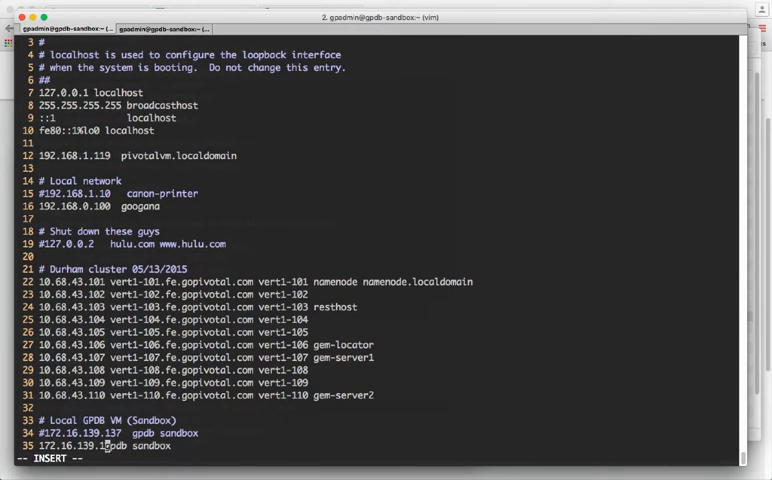
pyautogui.write('41')
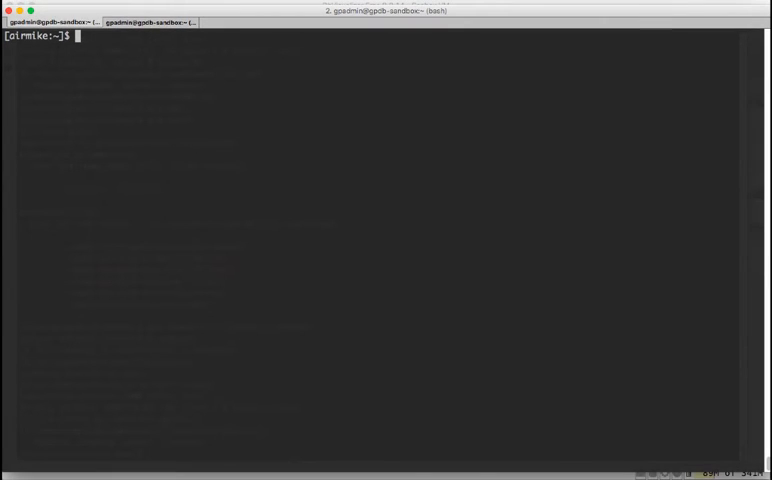
# SSH to the sandbox as gpadmin, start Greenplum with gpstart, and open psql on demo.
pyautogui.write('ssh')
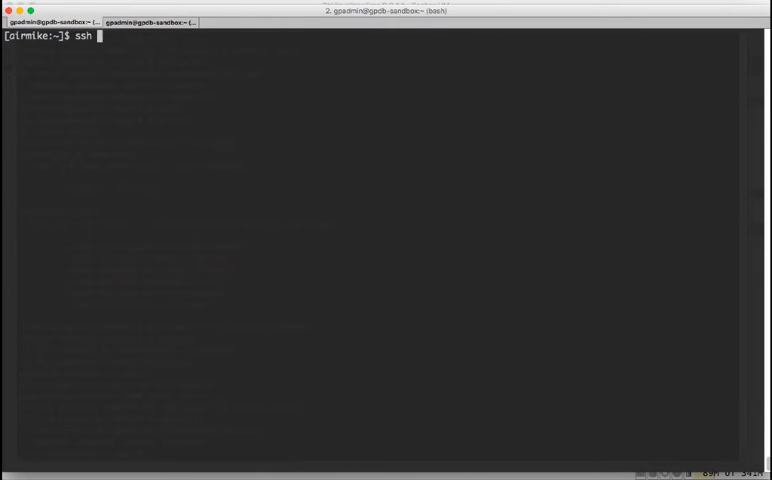
pyautogui.write('gpadmin@sandbox')
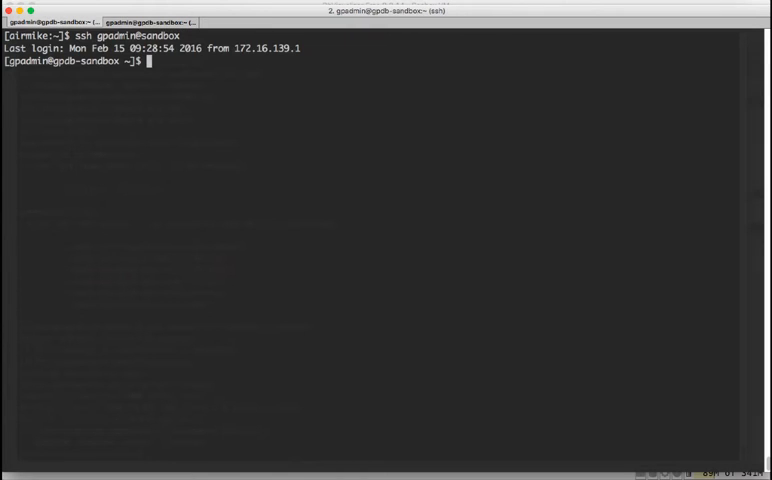
pyautogui.write('id')
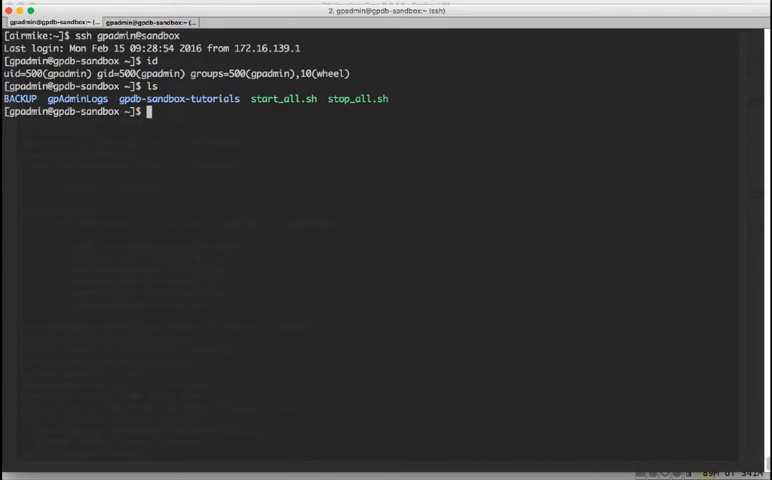
pyautogui.write('gpstart -a')
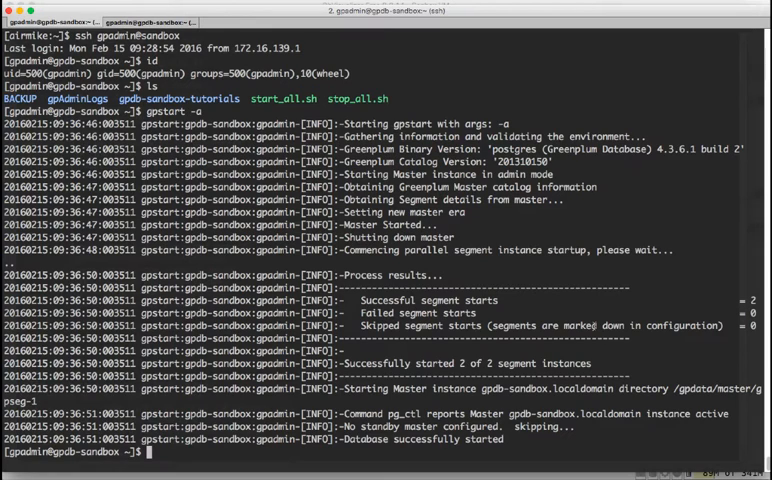
pyautogui.write('psql demo')
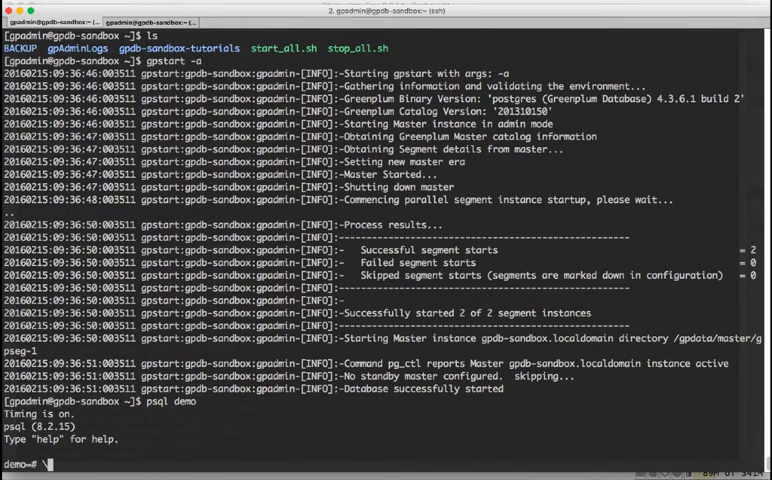
pyautogui.write('\\du')
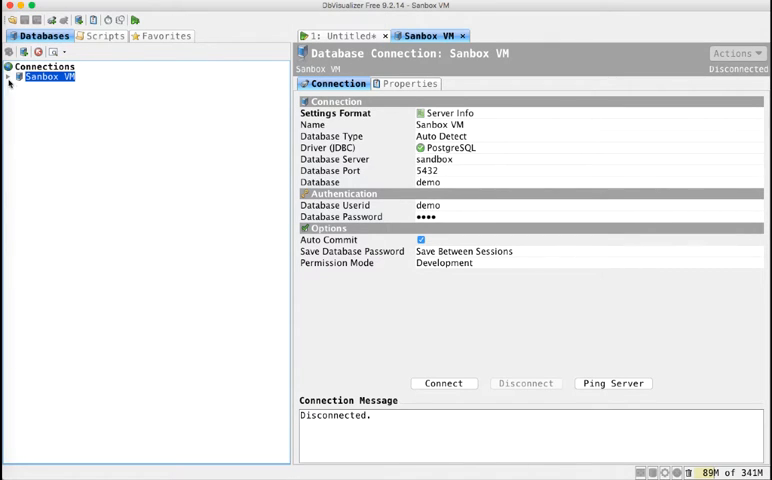
# Connect the Sanbox VM profile and expand the demo database's public schema.
pyautogui.click(442, 383)
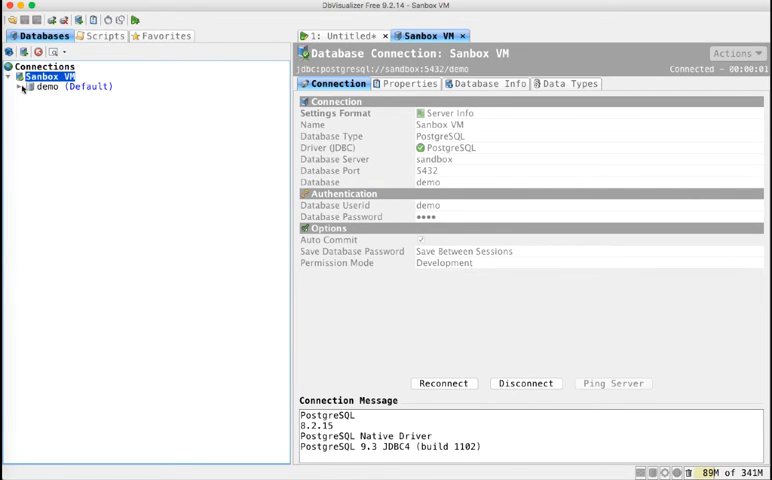
pyautogui.click(20, 86)
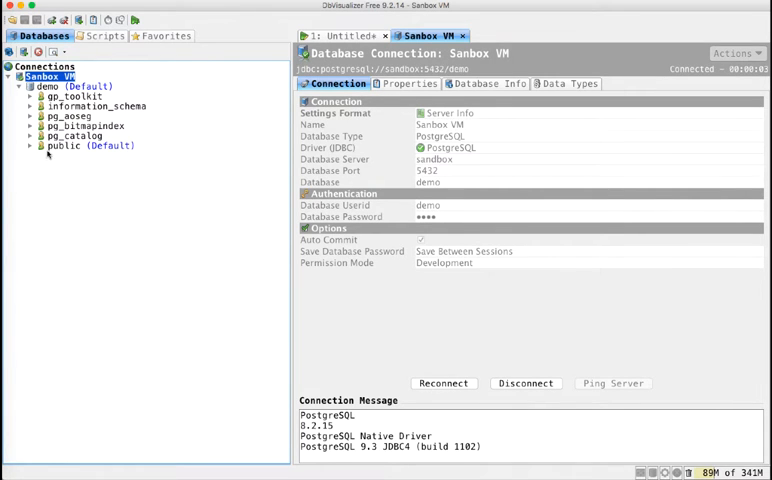
pyautogui.click(31, 145)
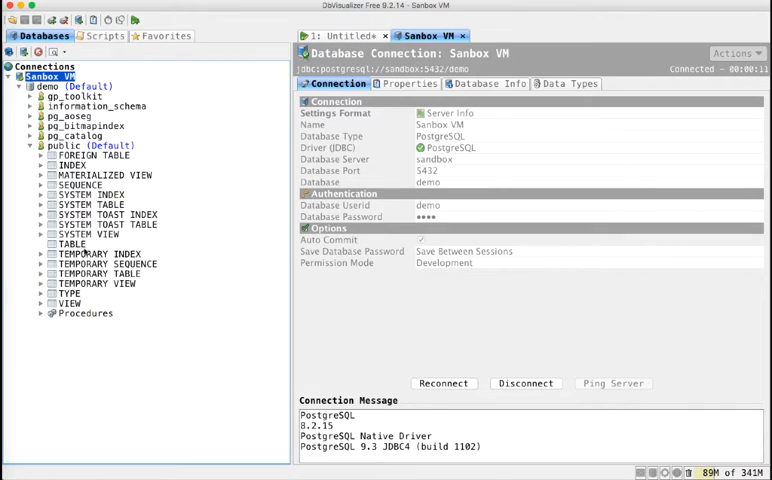
pyautogui.click(72, 243)
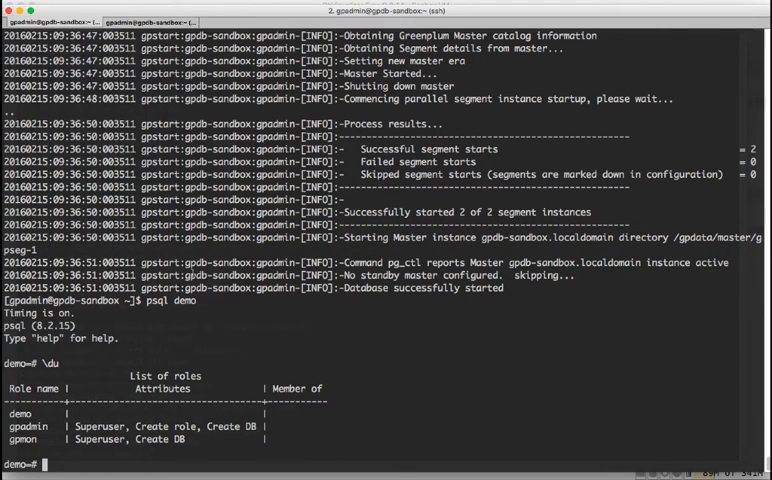
# Quit psql, clear the screen, and curl gpdb-avro-demo.tar.gz from S3 into tar.
pyautogui.write('\\q')
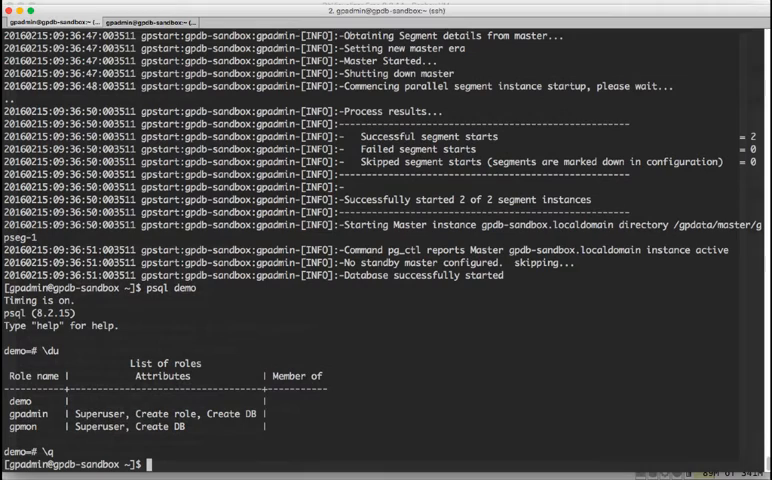
pyautogui.write('c')
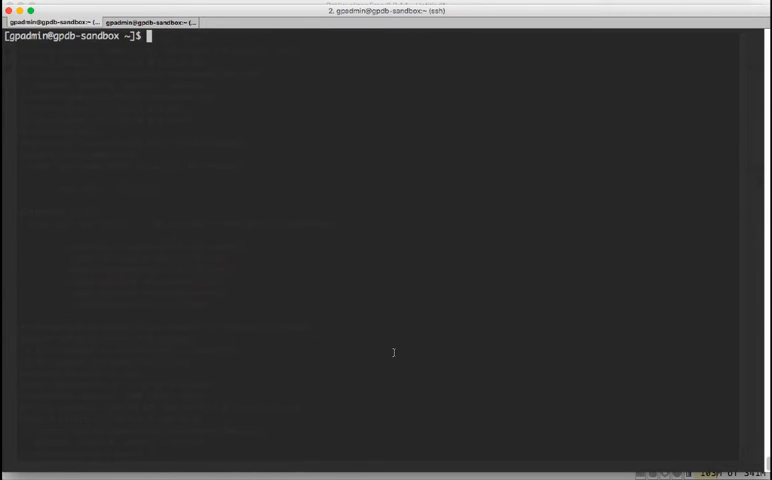
pyautogui.write('curl')
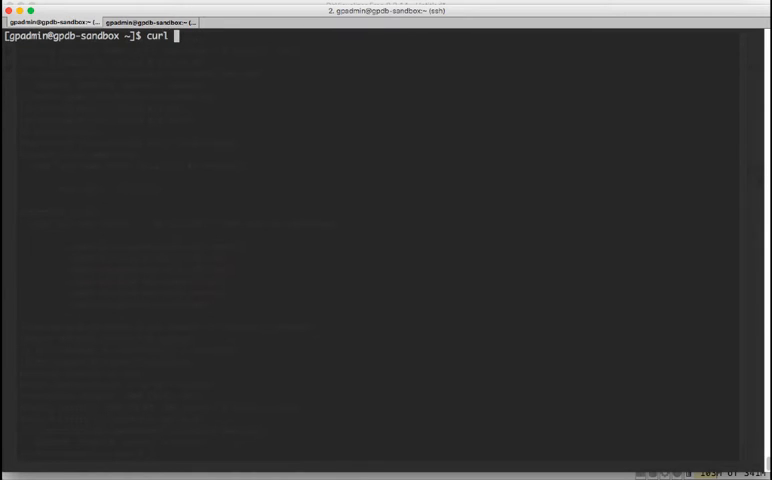
pyautogui.write('https://s3.amazonaws.com/goddard.gpdb/gpdb-avro-demo.tar.gz | tar xzvf -')
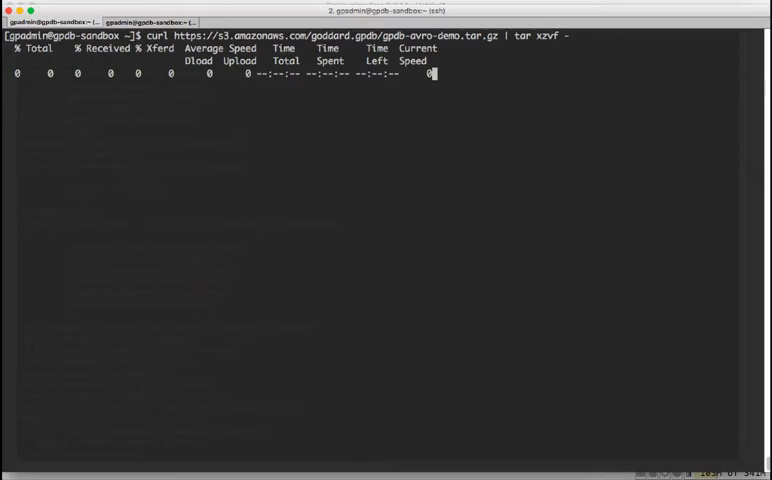
pyautogui.write('cd')
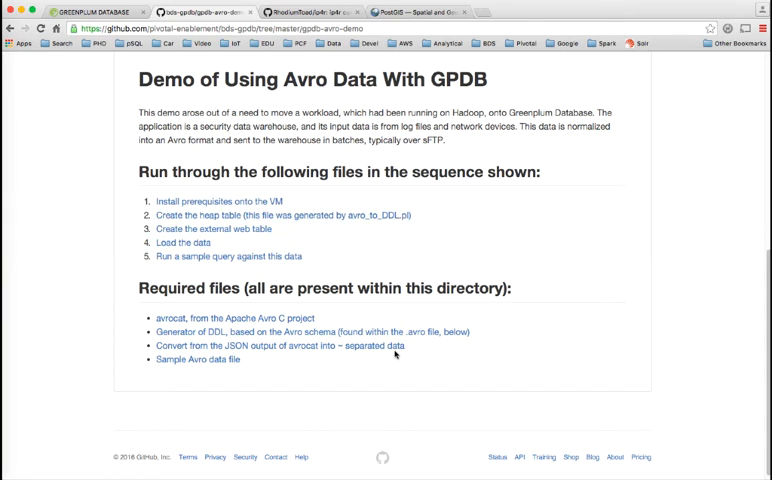
pyautogui.moveTo(614, 310)
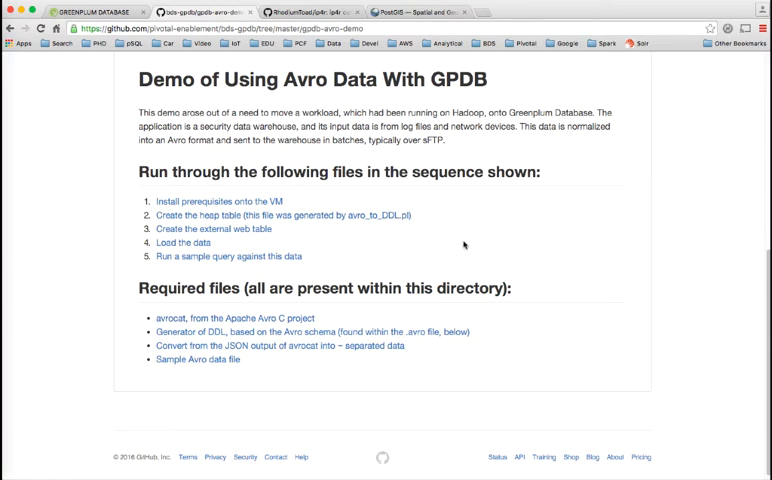
pyautogui.moveTo(573, 229)
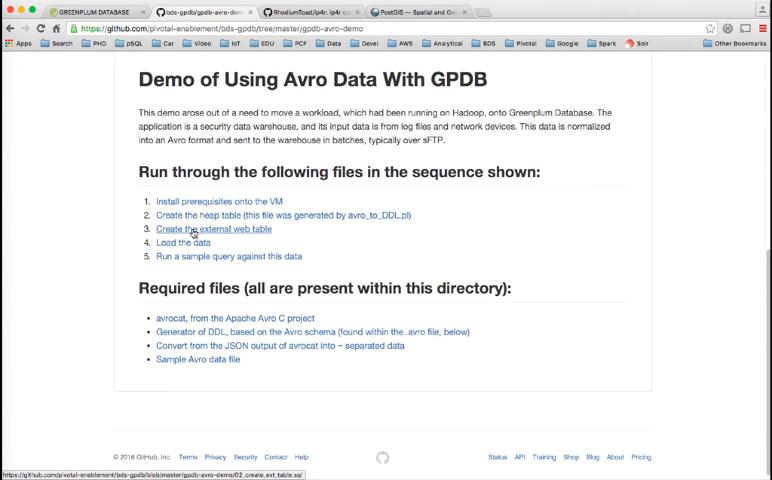
pyautogui.moveTo(235, 257)
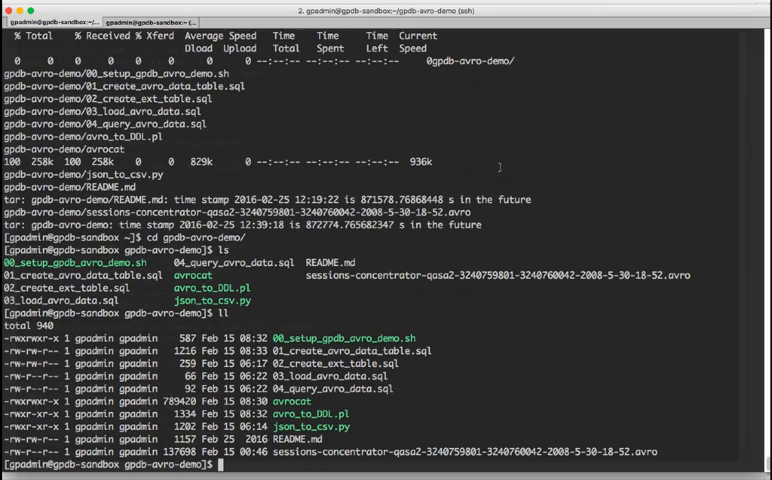
# Print 01_create_avro_data_table.sql with cat and select its CREATE TABLE statement.
pyautogui.write('cat 01_create_avro_data_table.sql')
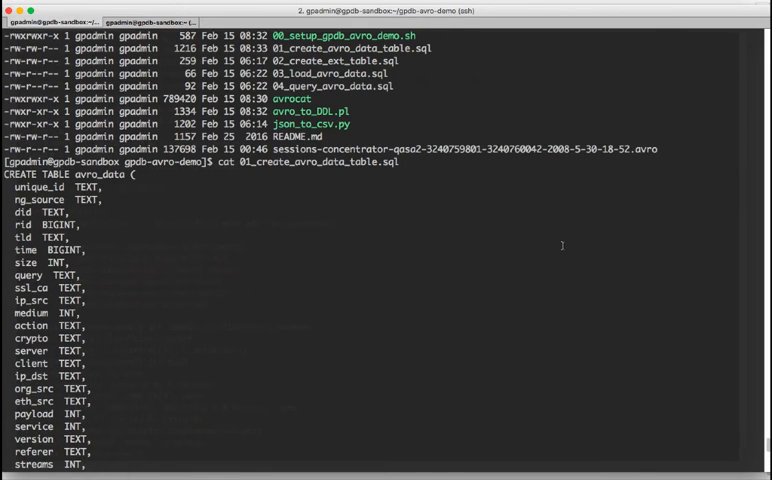
pyautogui.scroll(-3)
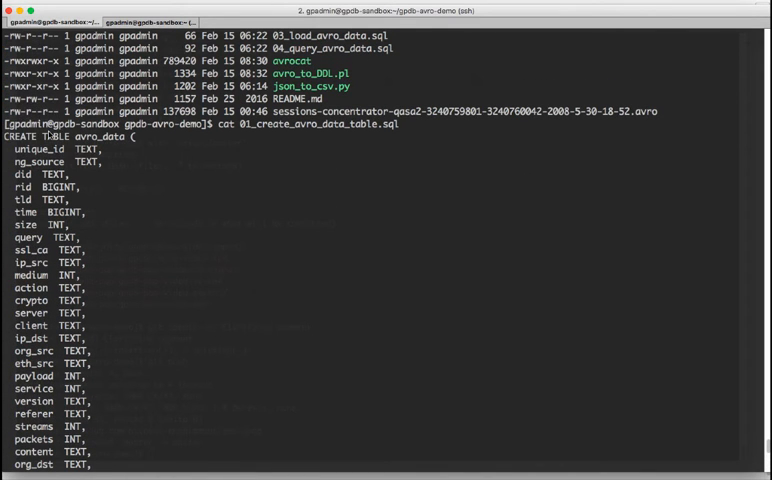
pyautogui.doubleClick(97, 137)
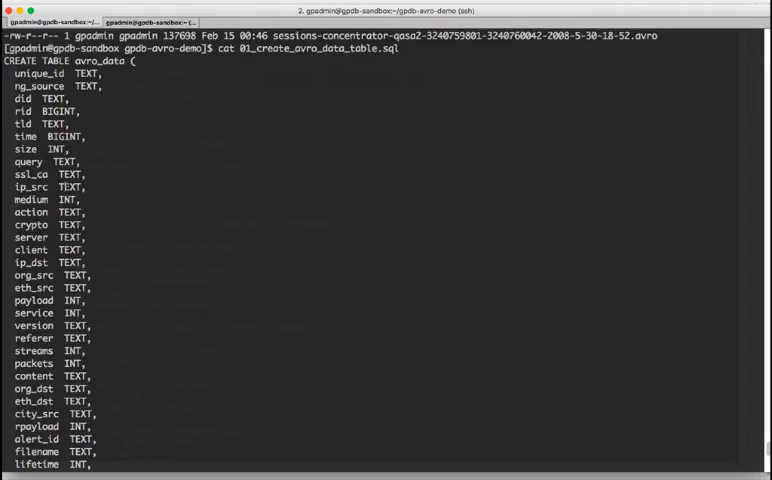
pyautogui.scroll(-3)
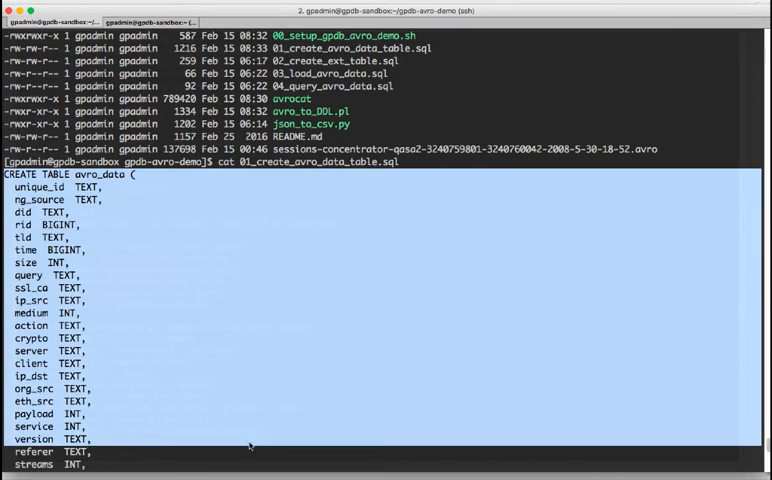
pyautogui.scroll(-3)
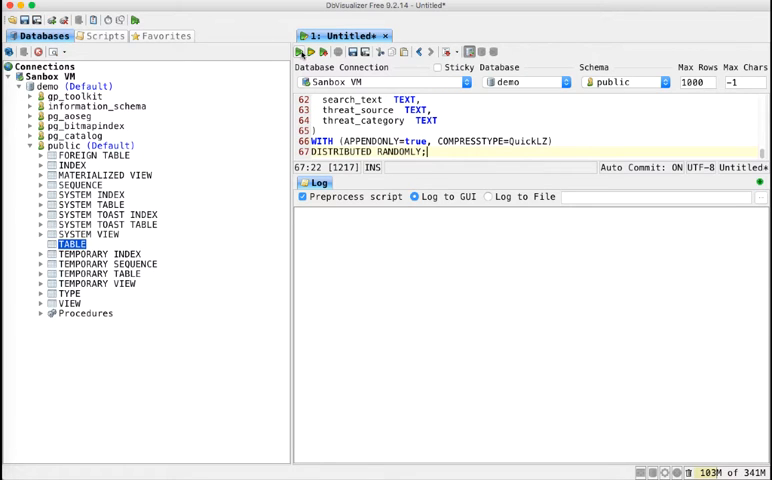
# Run the avro_data CREATE TABLE script, refresh tables, and open avro_data's columns.
pyautogui.click(299, 51)
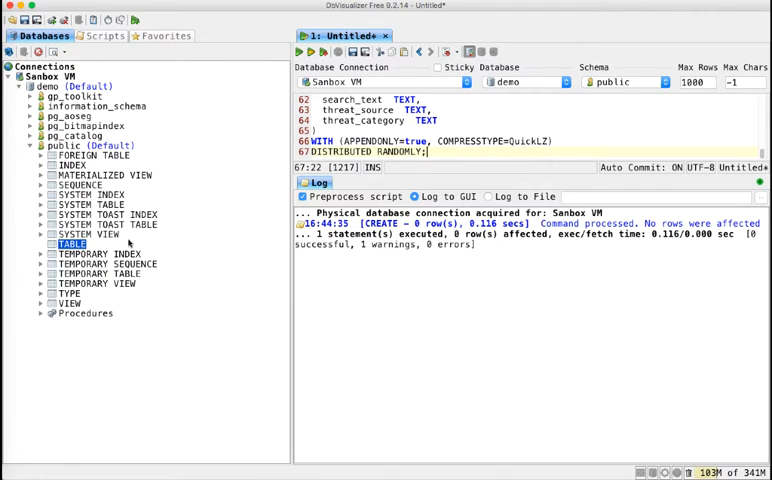
pyautogui.rightClick(71, 243)
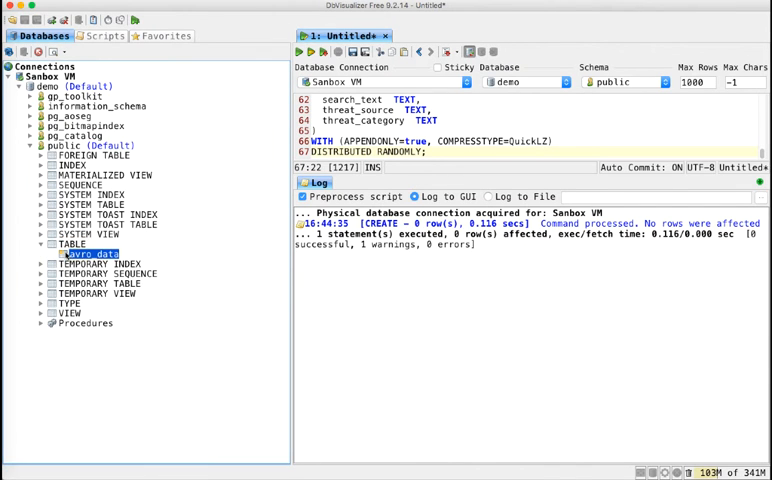
pyautogui.doubleClick(90, 253)
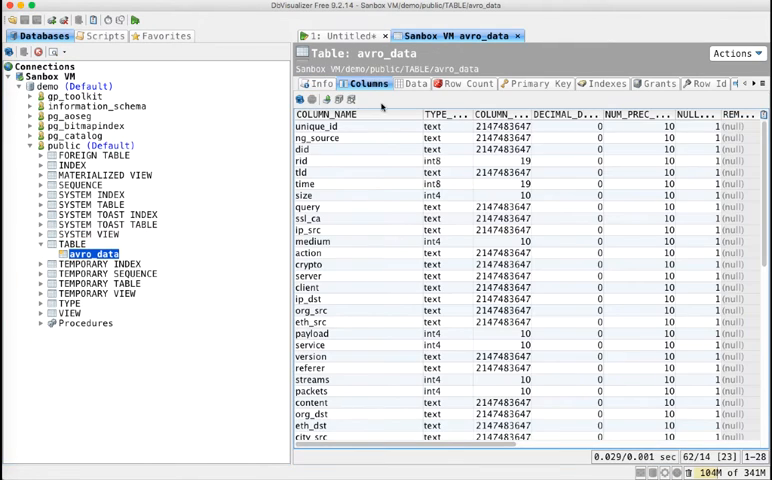
pyautogui.moveTo(374, 207)
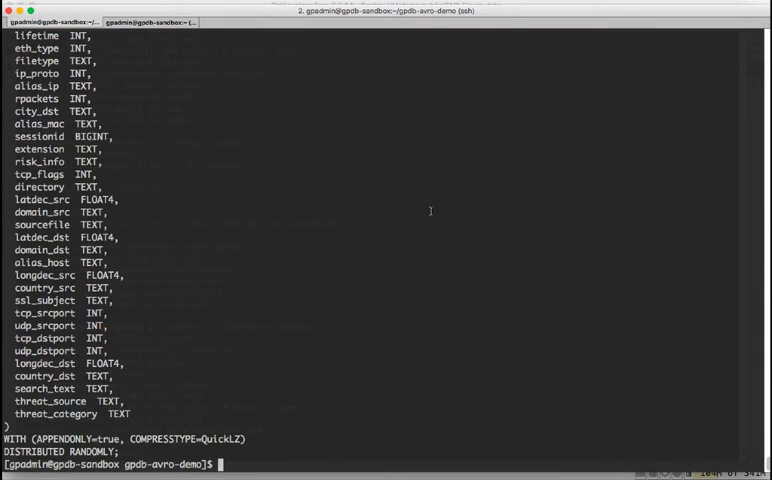
# List files and open 02_create_ext_table.sql in vim with line numbers enabled.
pyautogui.write('ls -l')
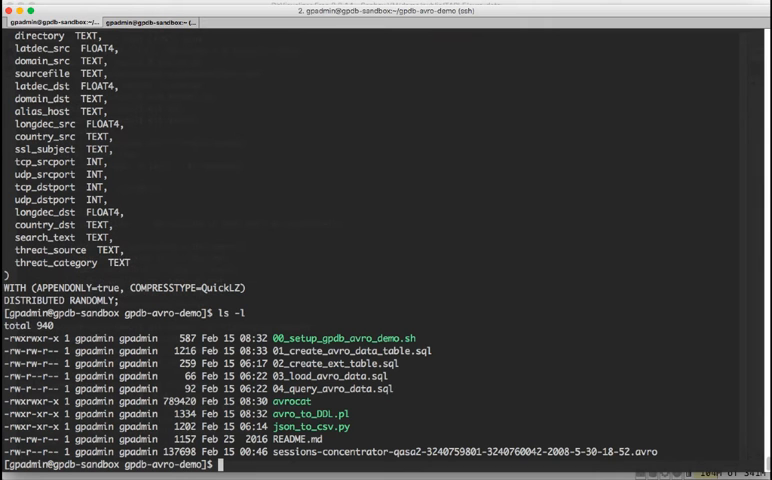
pyautogui.write('vim 0')
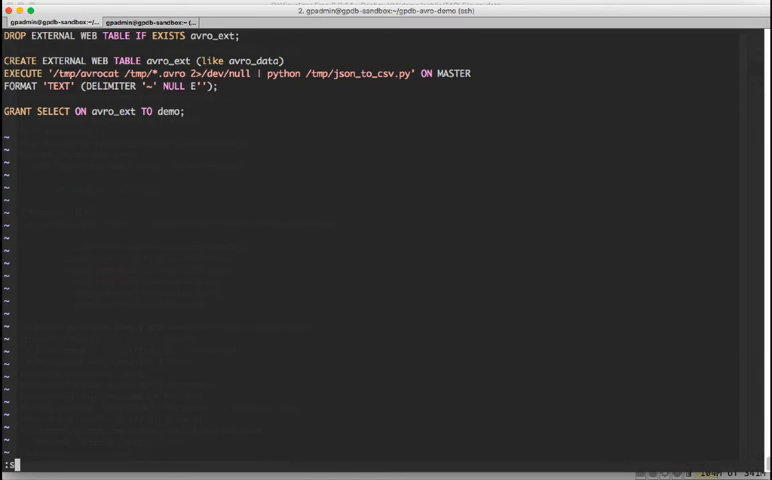
pyautogui.write(':set nu')
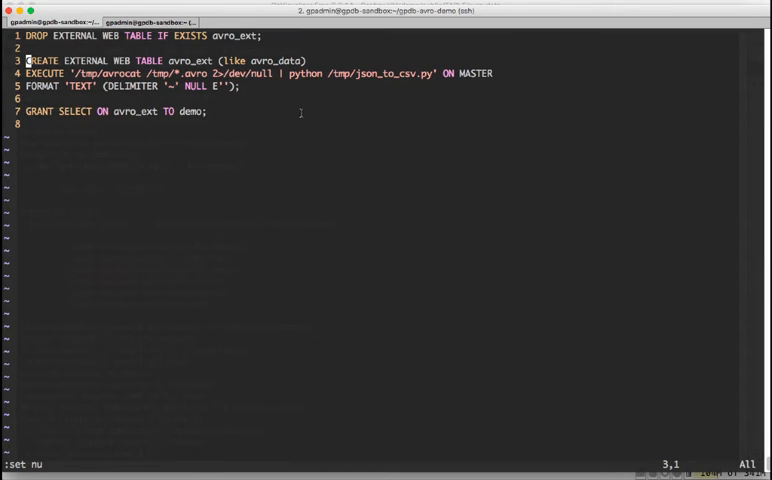
pyautogui.doubleClick(187, 111)
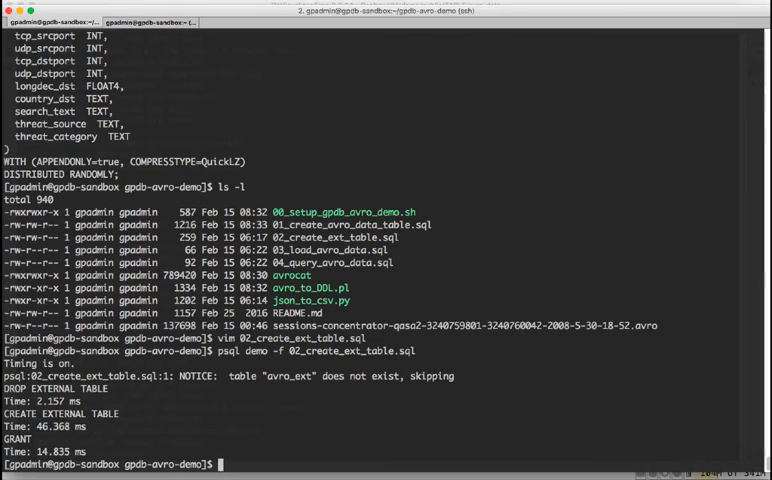
# Quit vim and run 02_create_ext_table.sql via psql on the demo database.
pyautogui.write('vim')
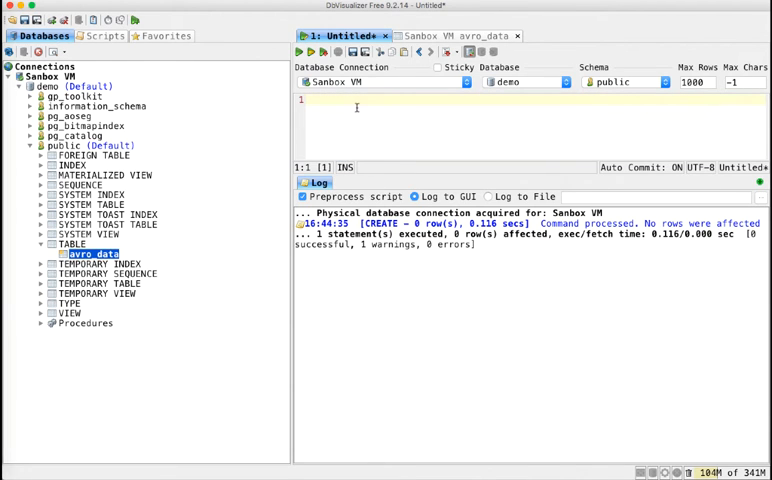
pyautogui.moveTo(358, 108)
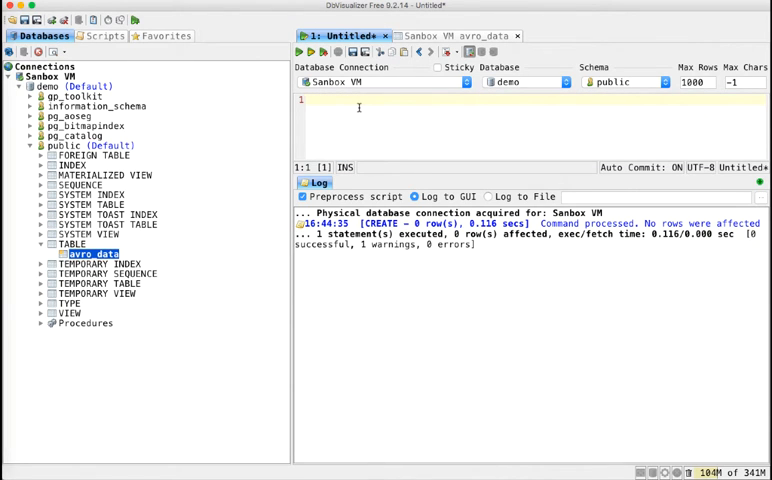
# Run INSERT INTO avro_data SELECT * FROM avro_ext; to load 235 rows.
pyautogui.write('INSERT')
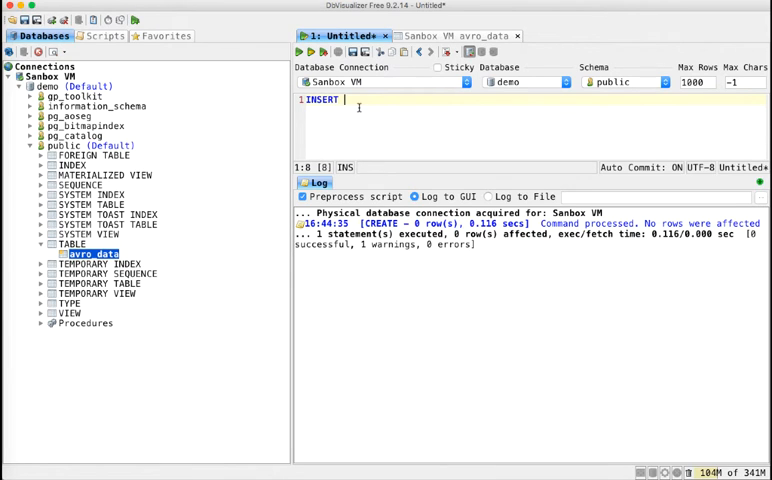
pyautogui.write('INTO av')
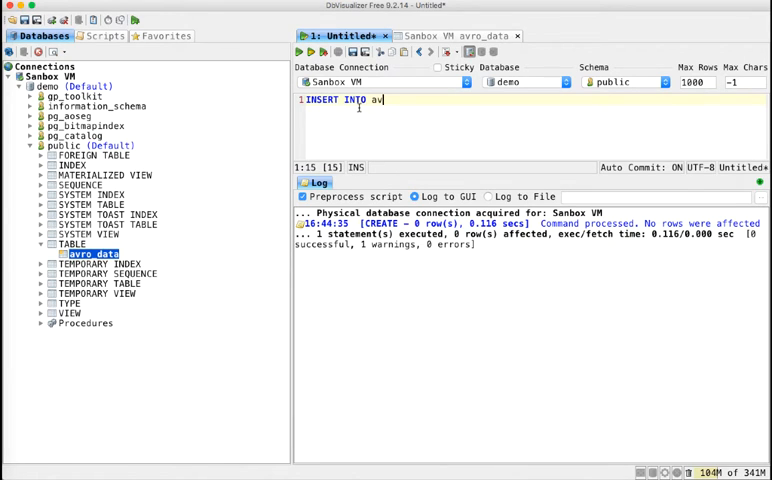
pyautogui.write('ro_data SELECT')
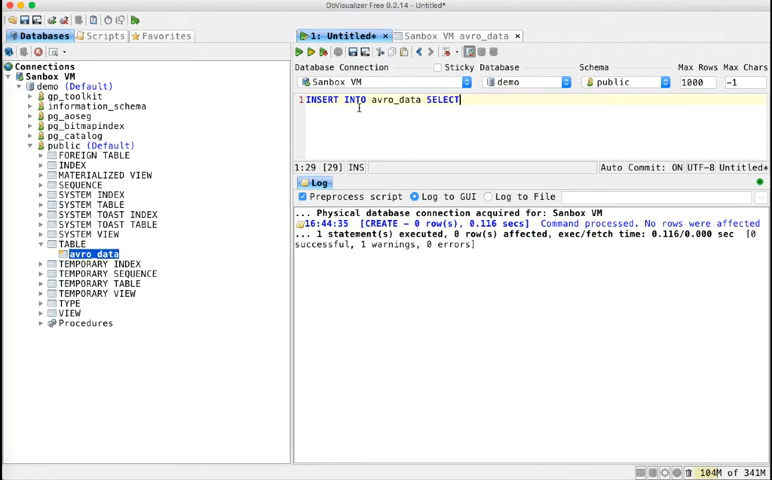
pyautogui.write('* FROM')
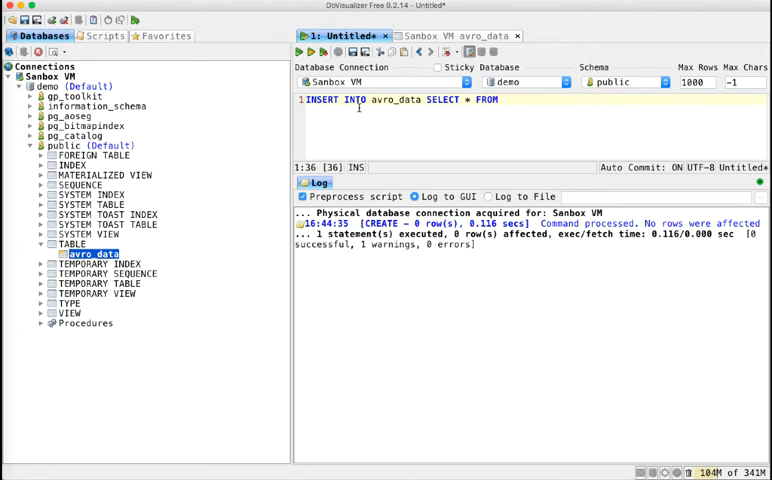
pyautogui.write('A')
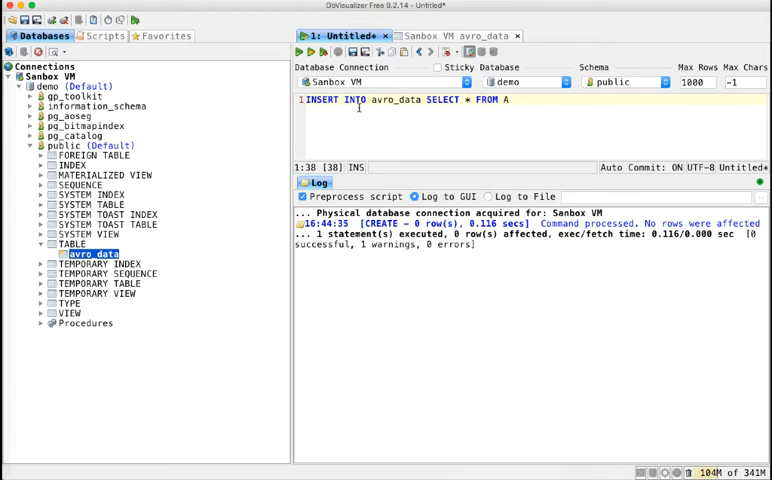
pyautogui.write('vr')
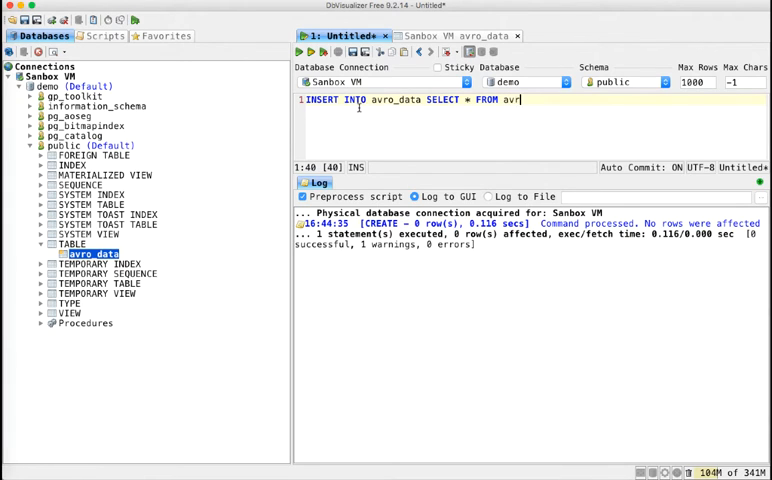
pyautogui.write('o_ext;')
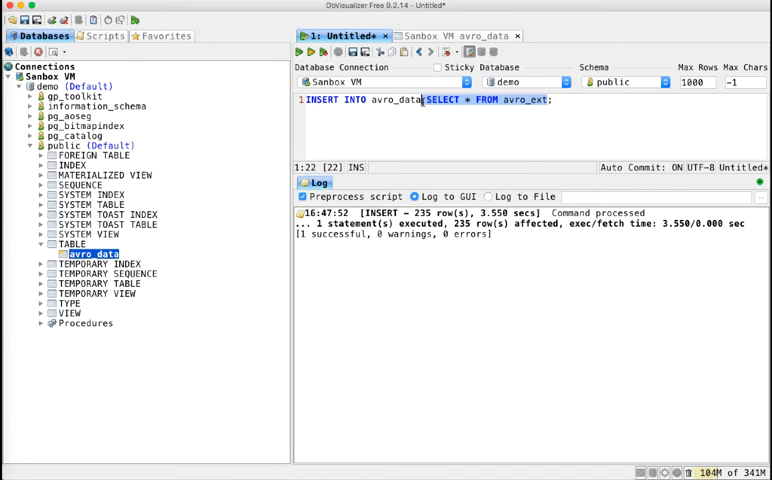
# Run ANALYZE avro_data; and refresh the table list to show avro_ext.
pyautogui.press('Delete')
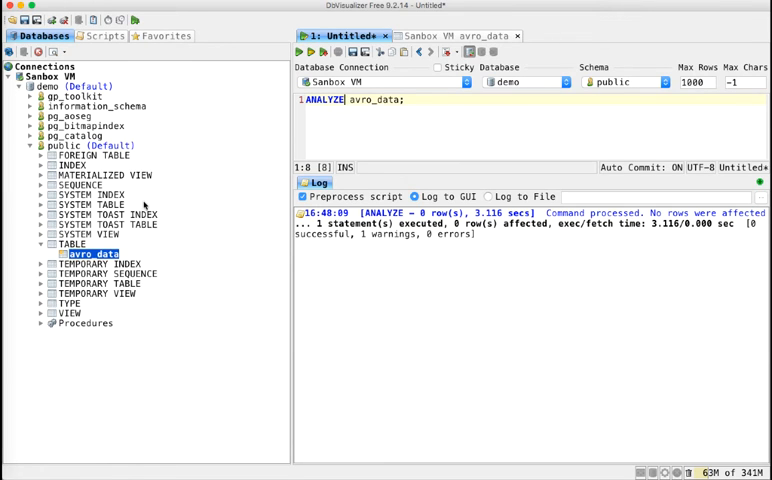
pyautogui.rightClick(70, 243)
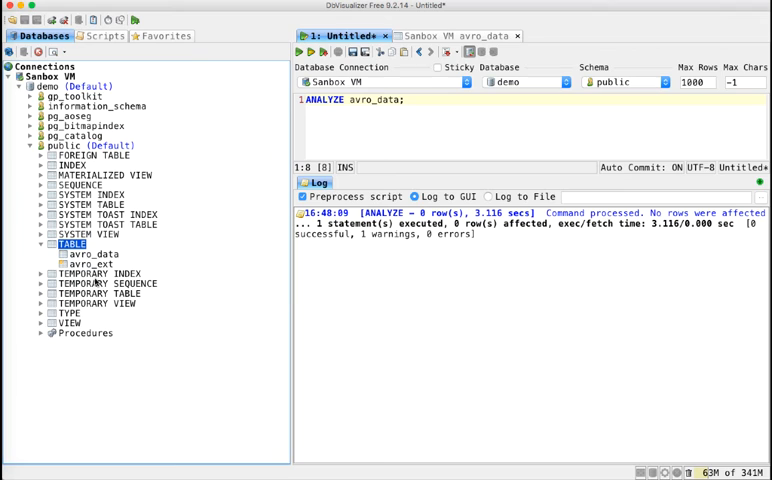
pyautogui.click(89, 254)
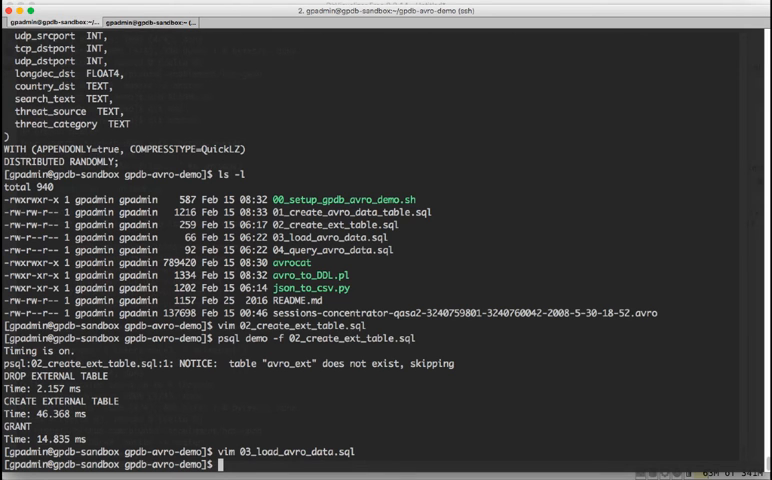
# Print 04_query_avro_data.sql with cat.
pyautogui.write('cat 04_query_avro_data.sql')
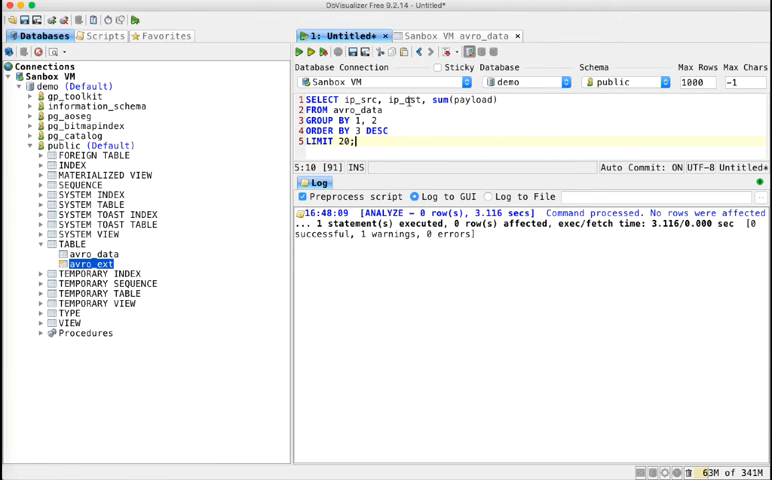
pyautogui.moveTo(406, 100)
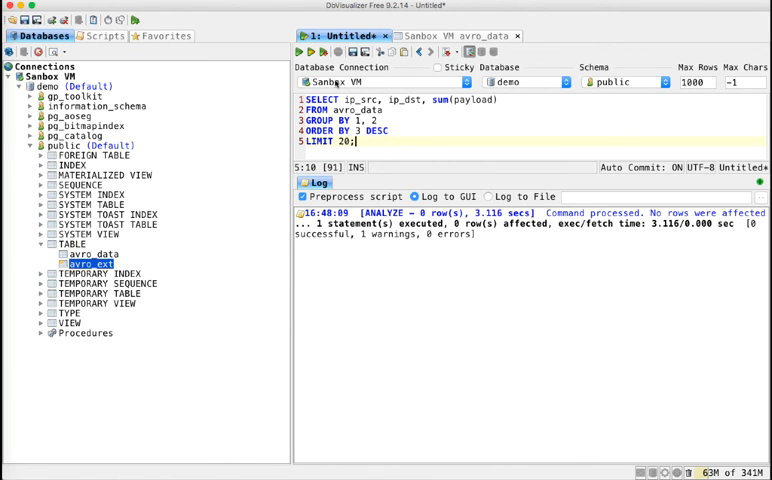
# Execute the sum(payload) by ip_src, ip_dst query with LIMIT 20.
pyautogui.click(298, 51)
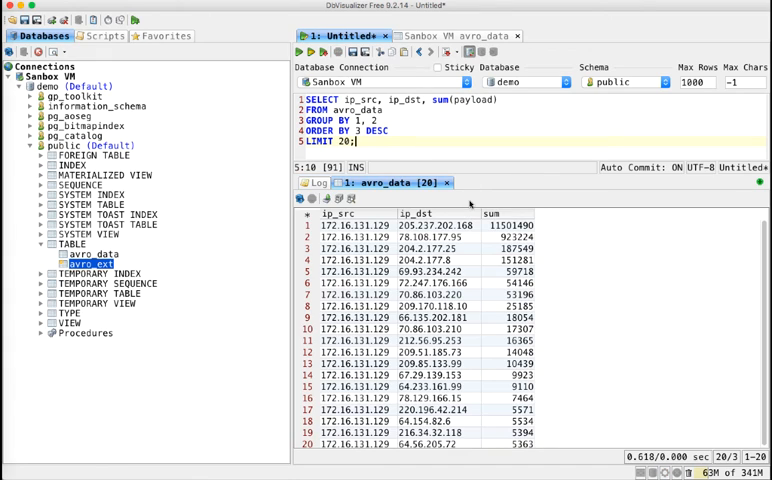
pyautogui.moveTo(590, 293)
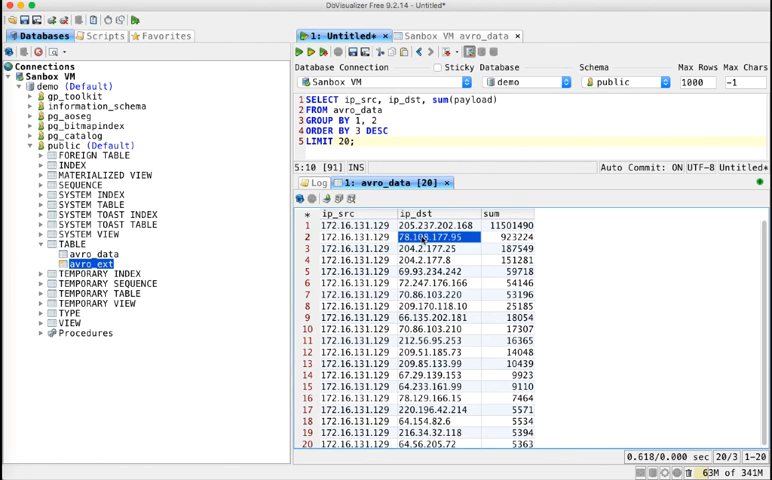
pyautogui.click(360, 237)
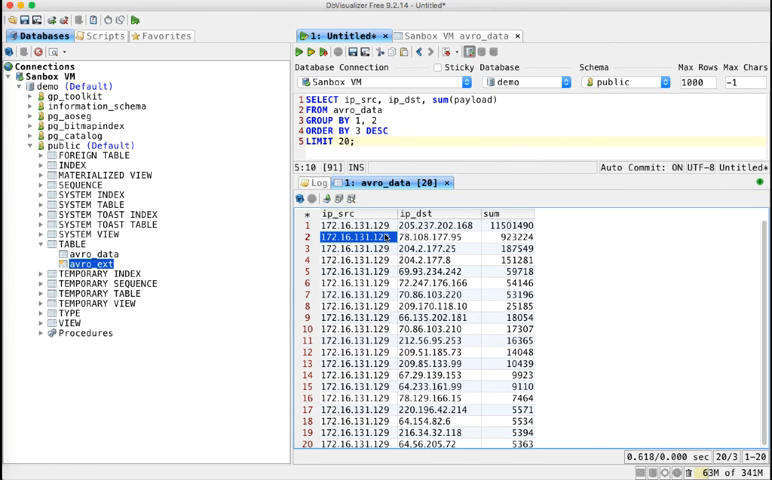
pyautogui.moveTo(415, 260)
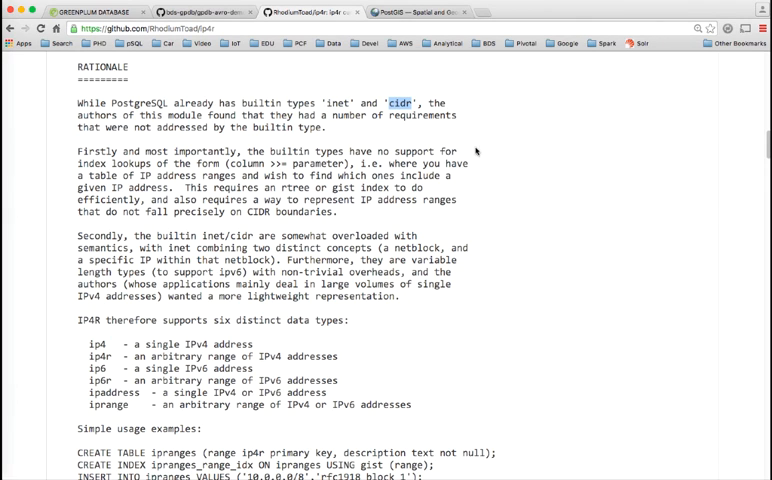
pyautogui.moveTo(95, 320)
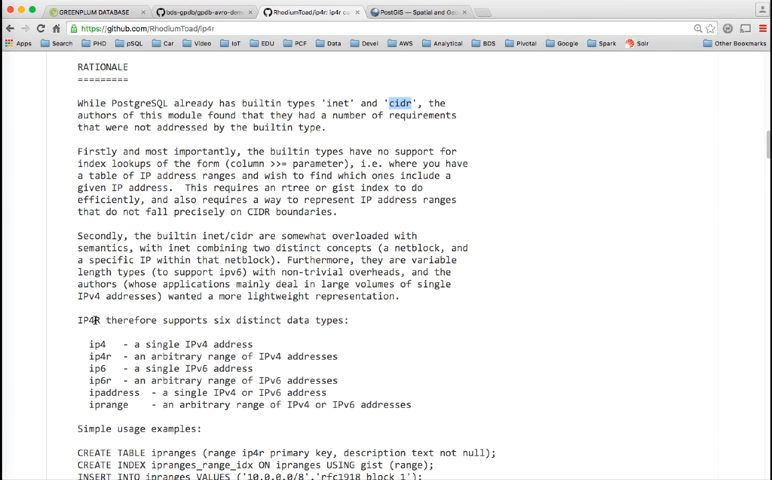